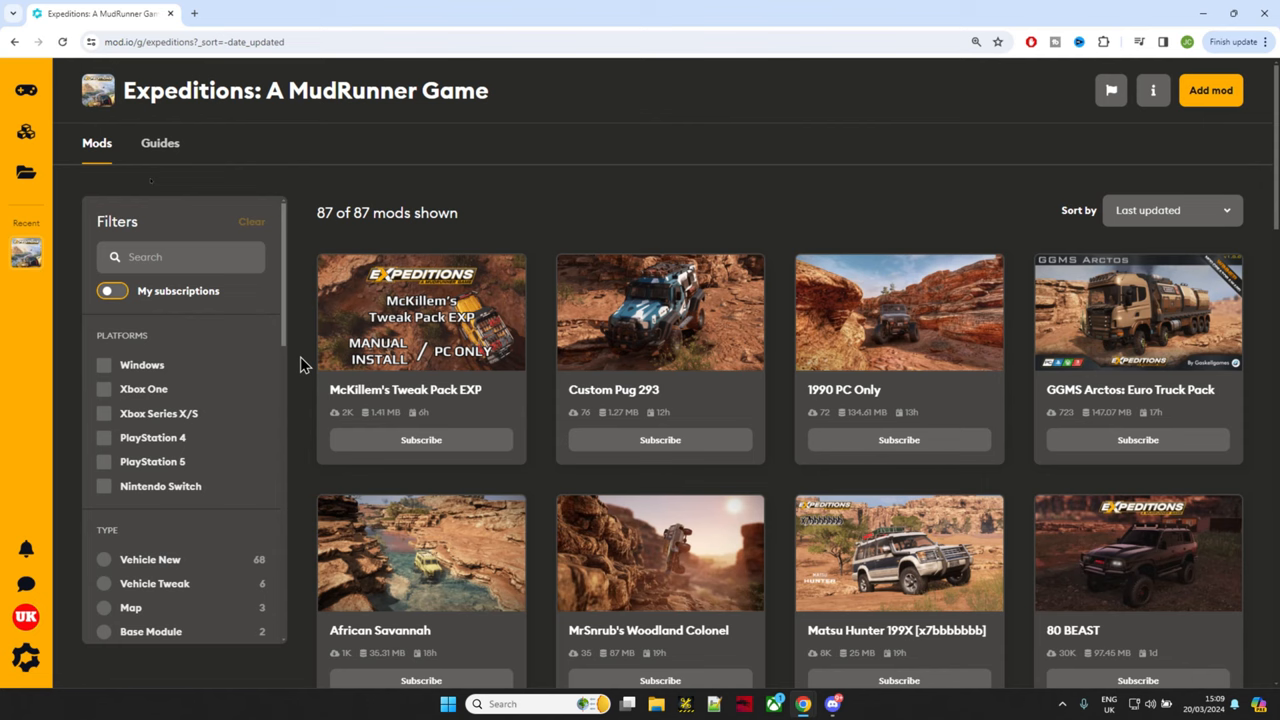
Briefly filter the mod list by Windows, then Xbox One, clearing each afterwards.
scroll(down, 3)
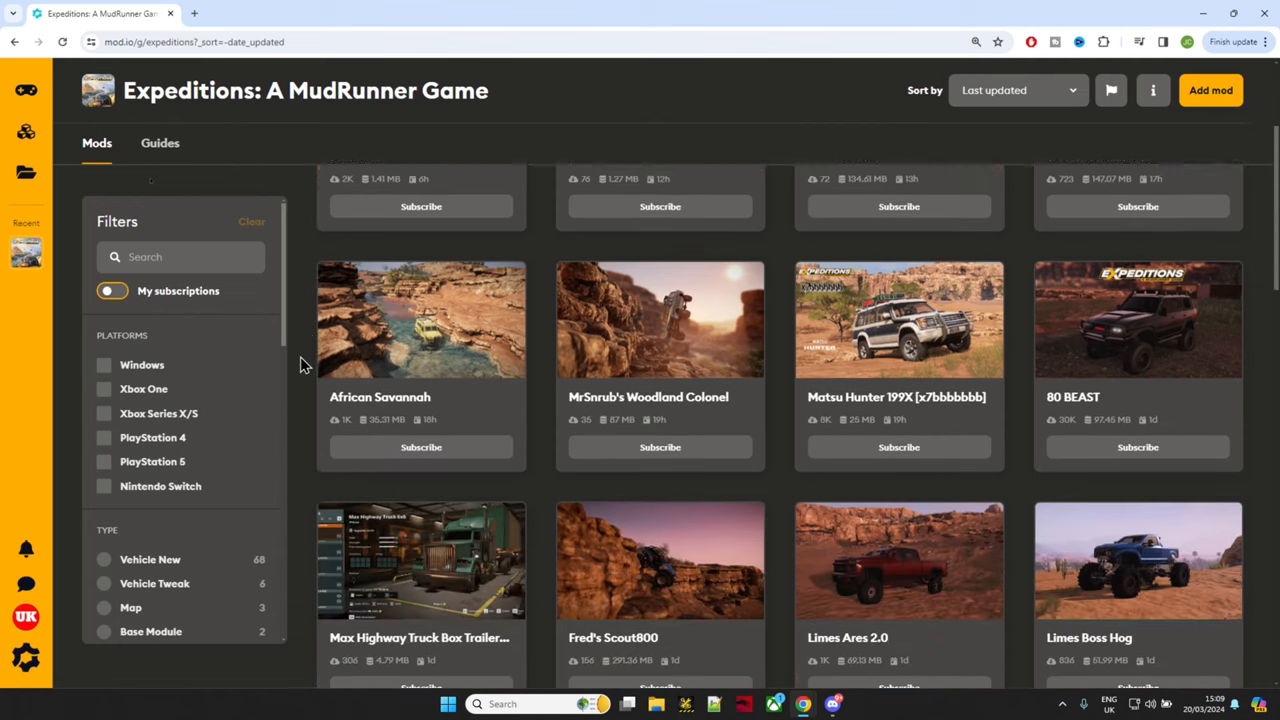
scroll(down, 3)
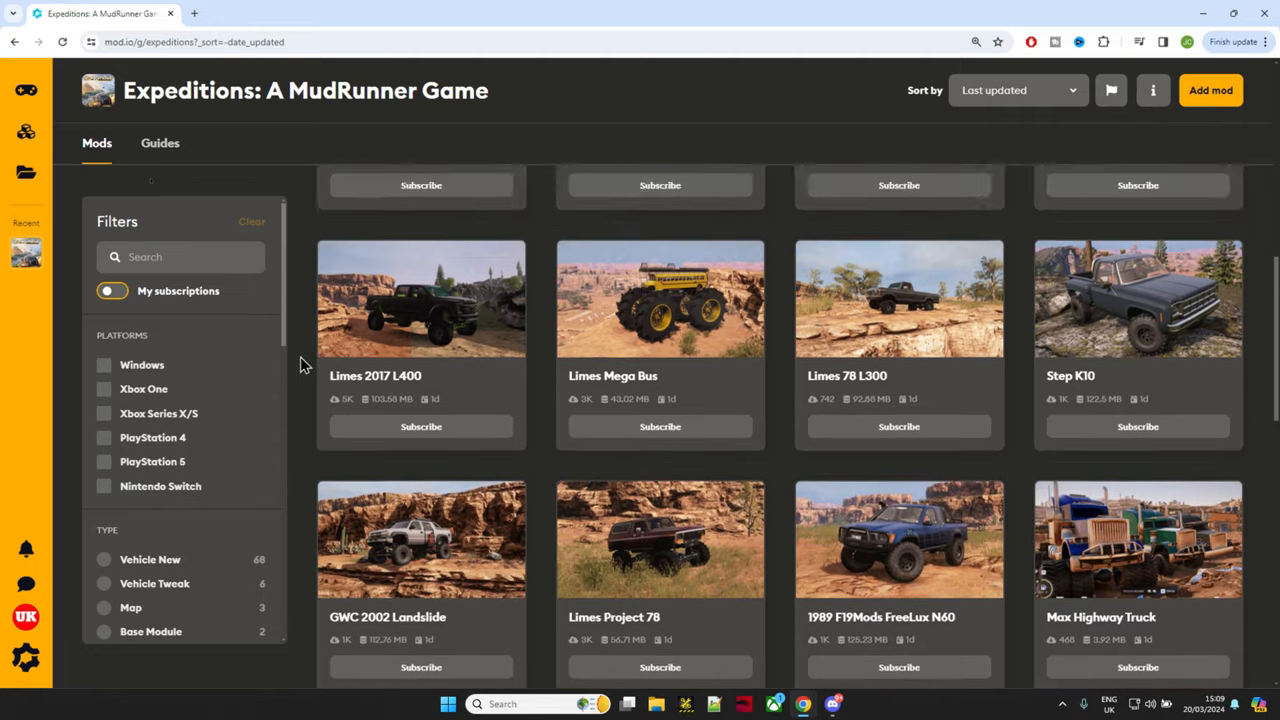
scroll(up, 3)
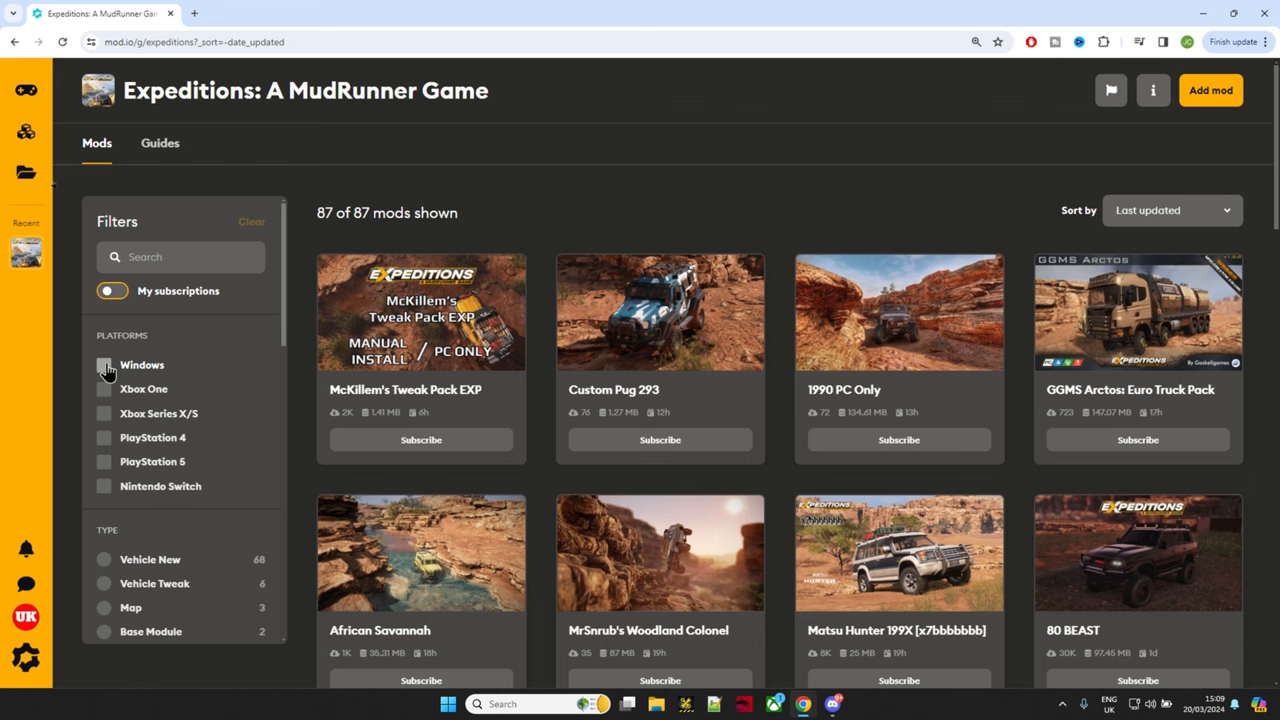
click(103, 364)
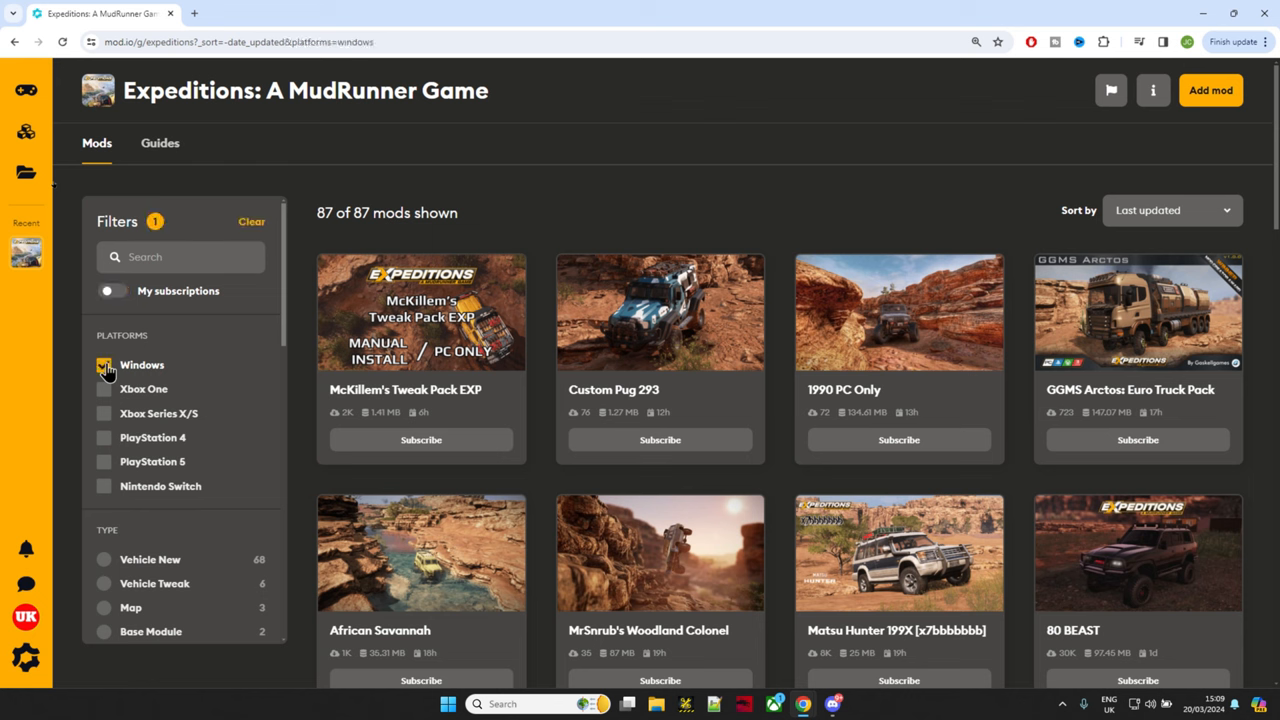
click(104, 364)
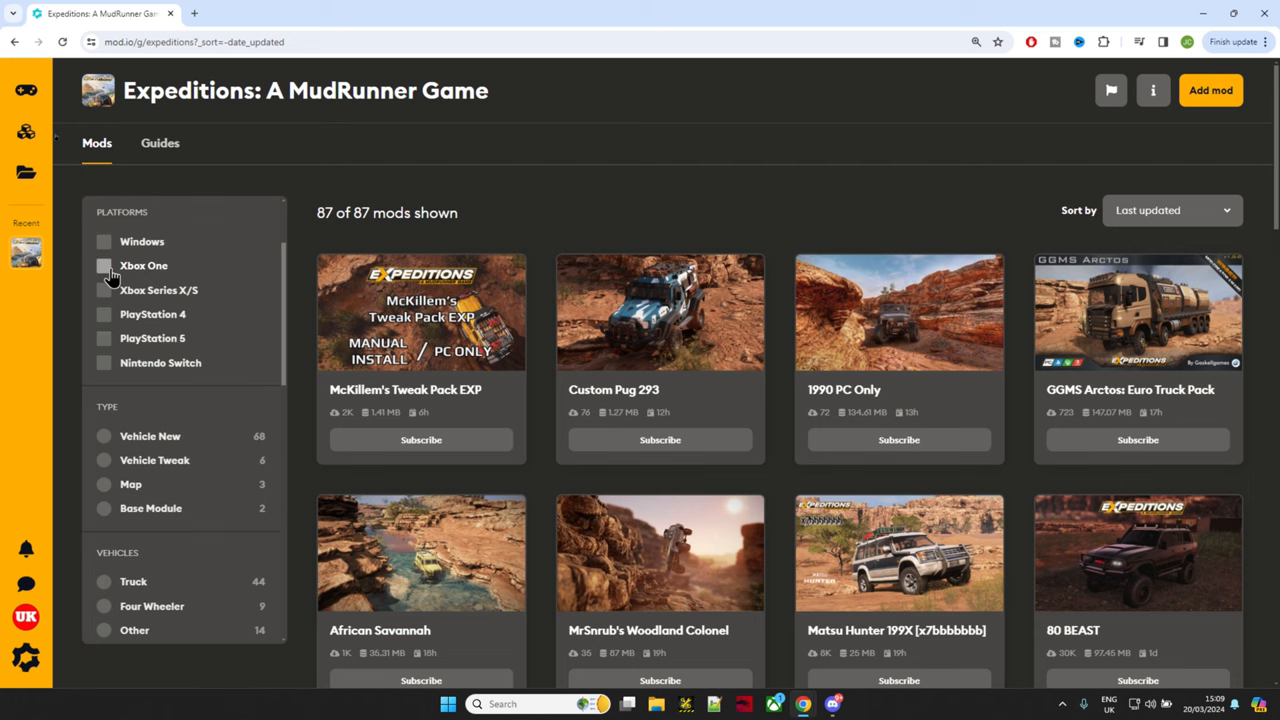
click(103, 264)
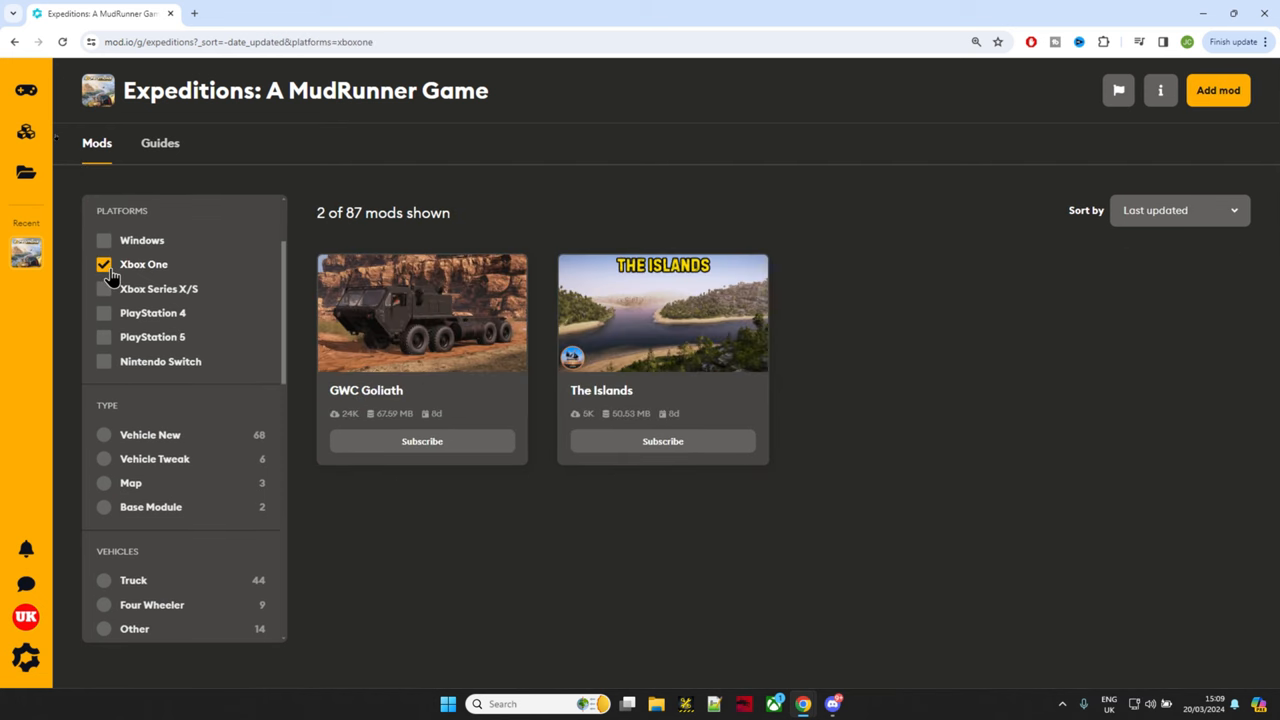
click(103, 264)
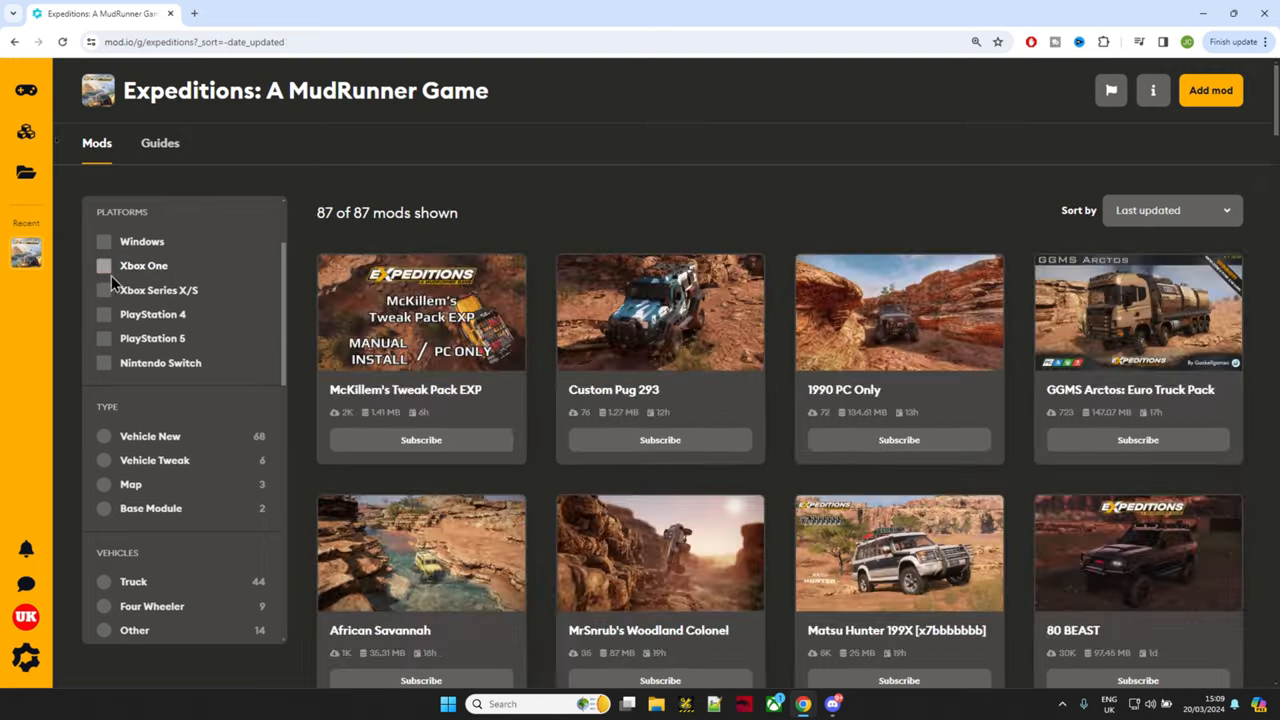
Cycle through Xbox Series X/S, PlayStation 4 and PlayStation 5, ending on Nintendo Switch only (31 of 87).
click(104, 290)
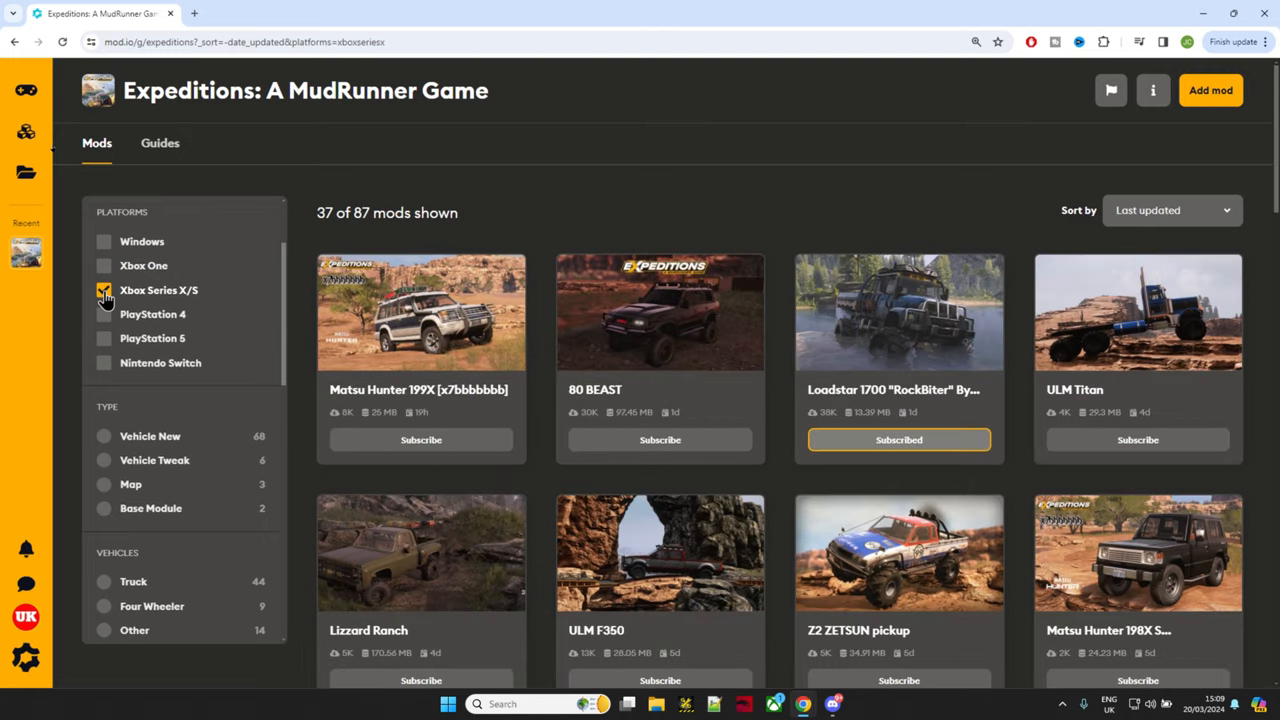
click(103, 313)
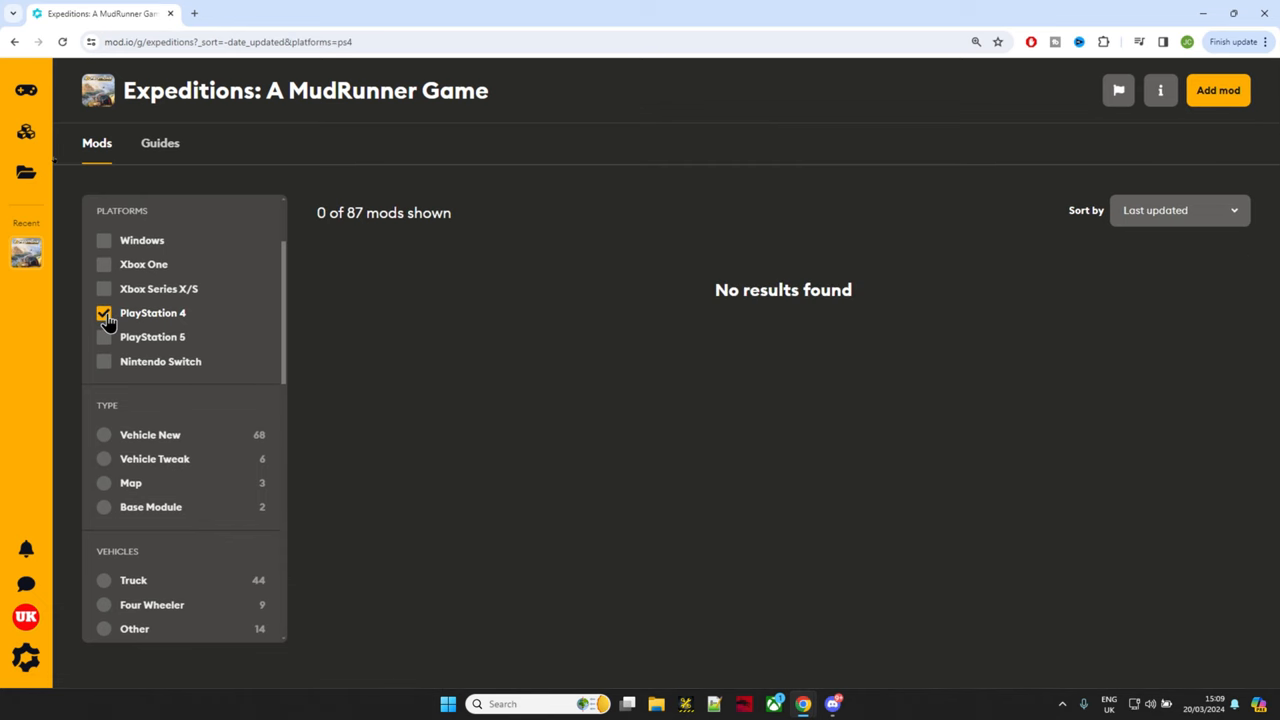
click(103, 313)
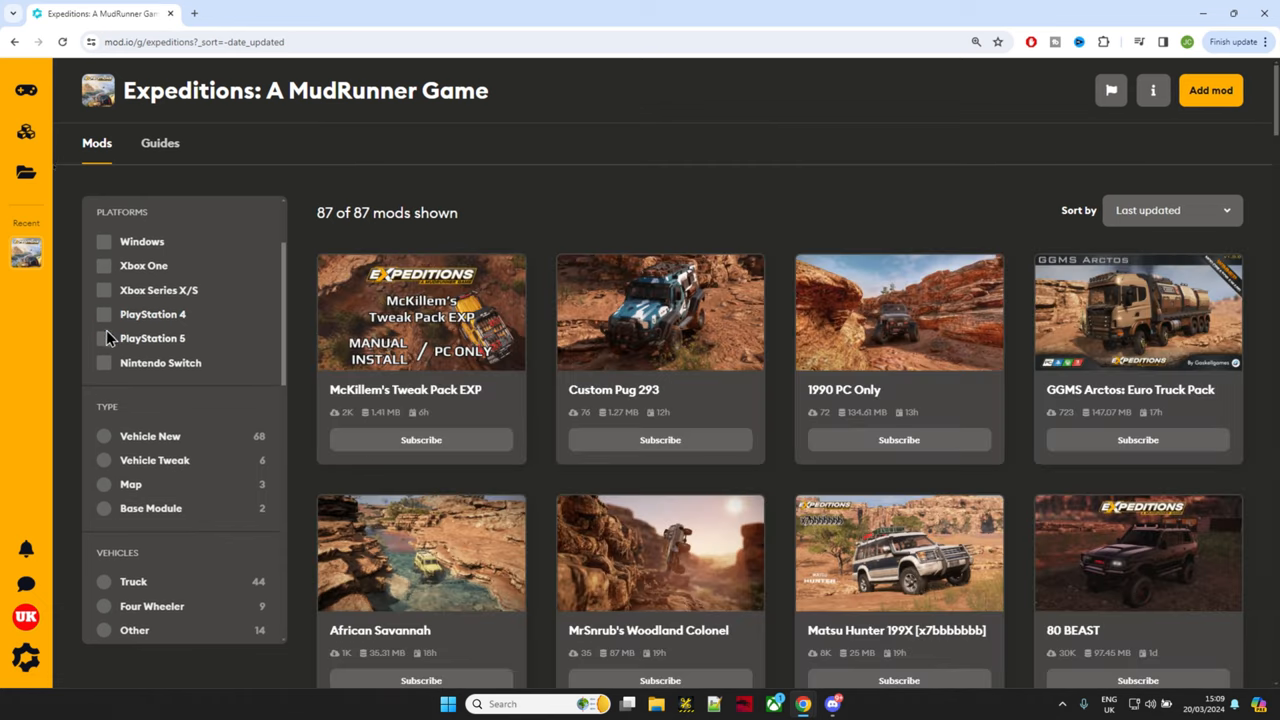
click(103, 338)
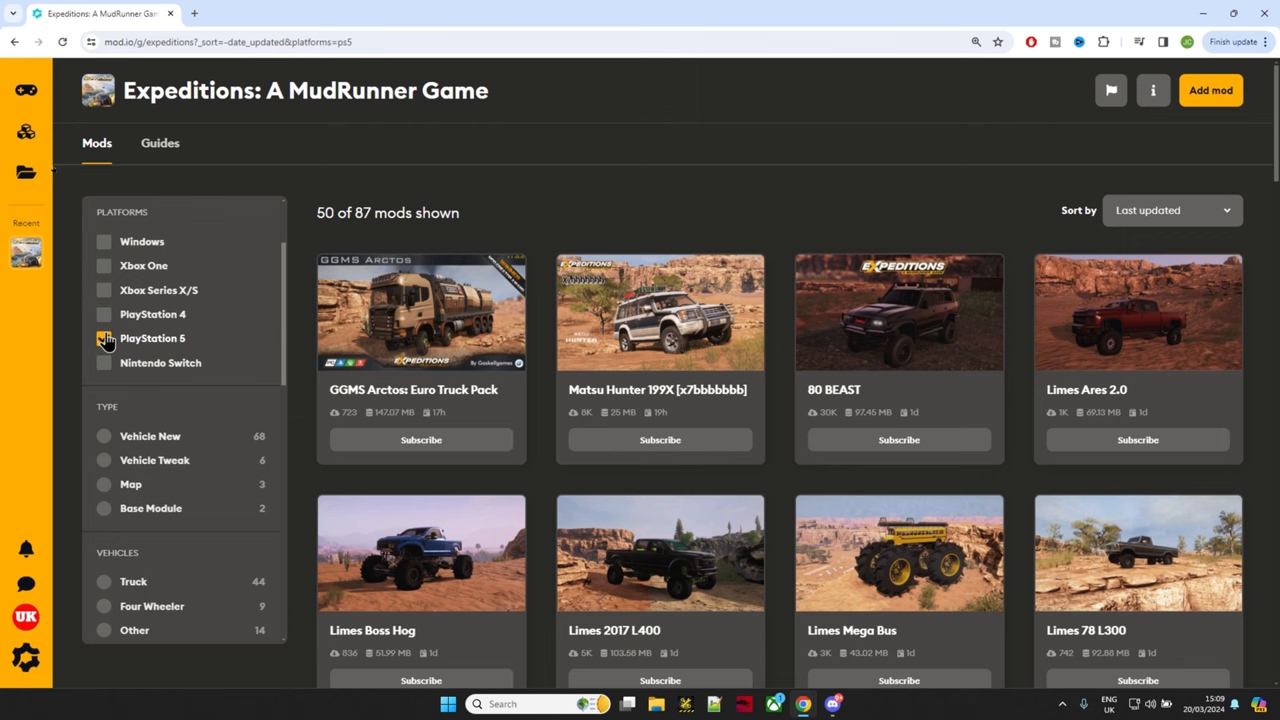
click(103, 338)
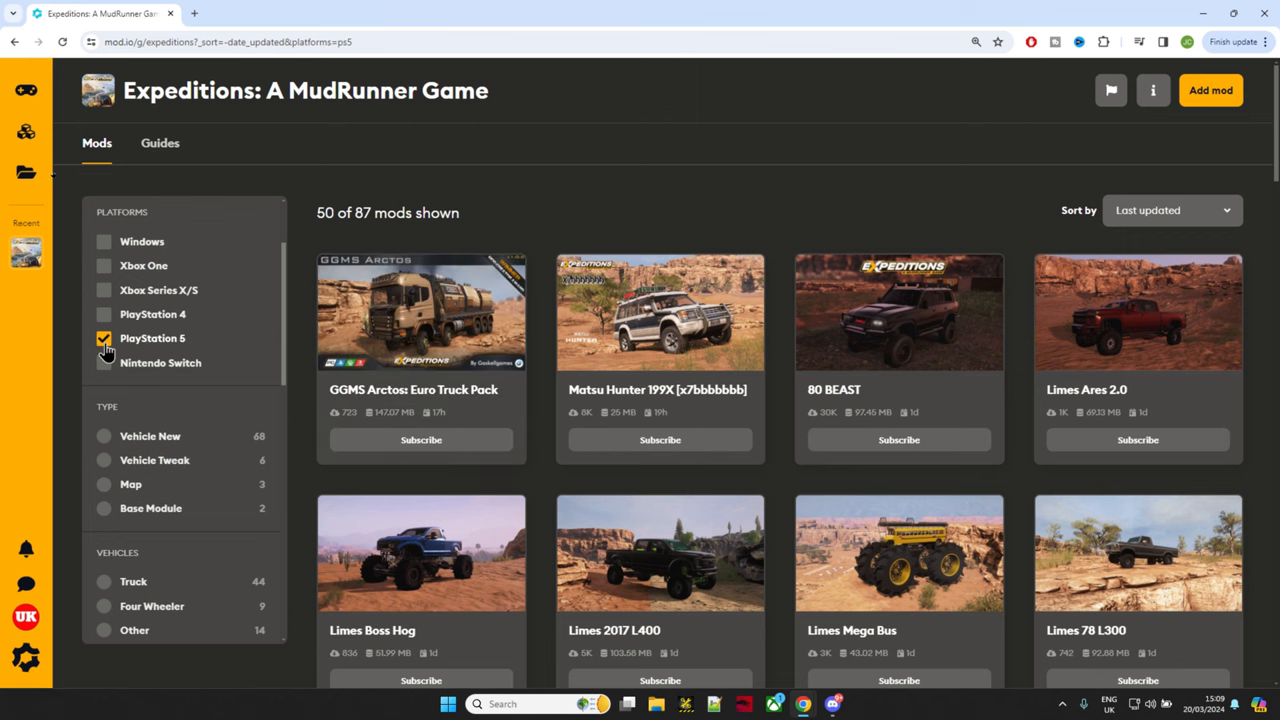
click(103, 362)
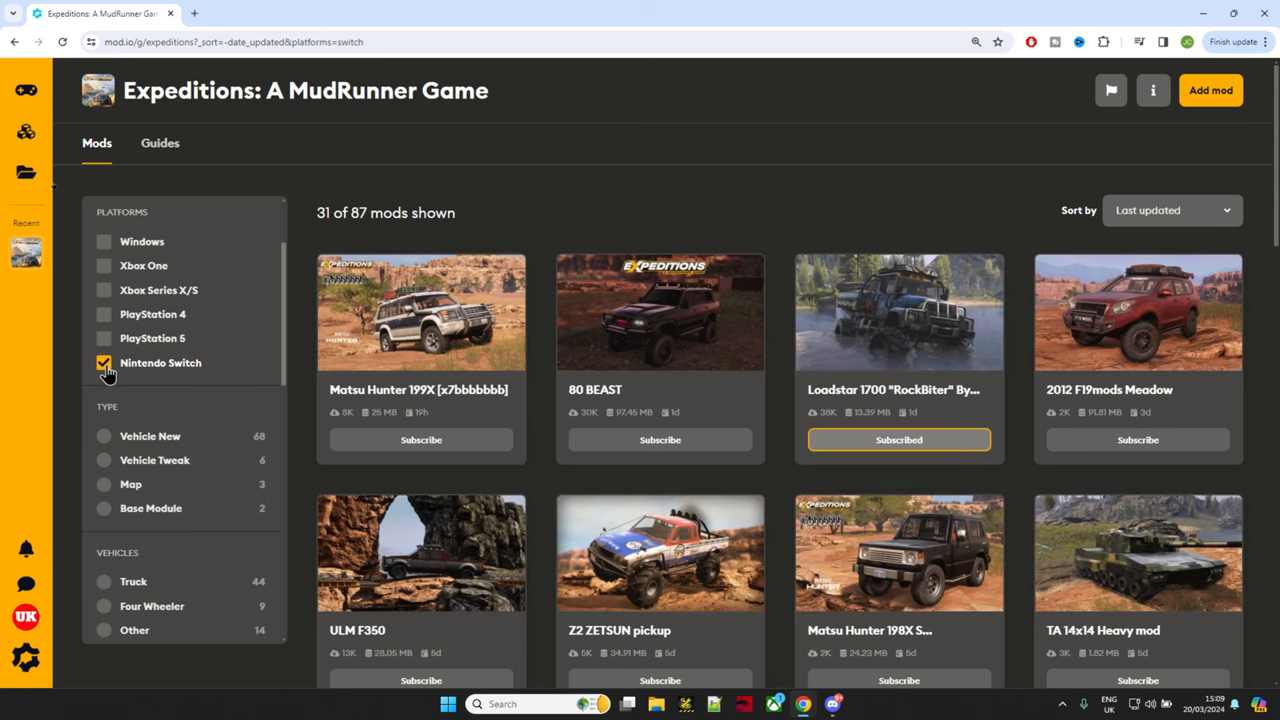
mouse_move(307, 410)
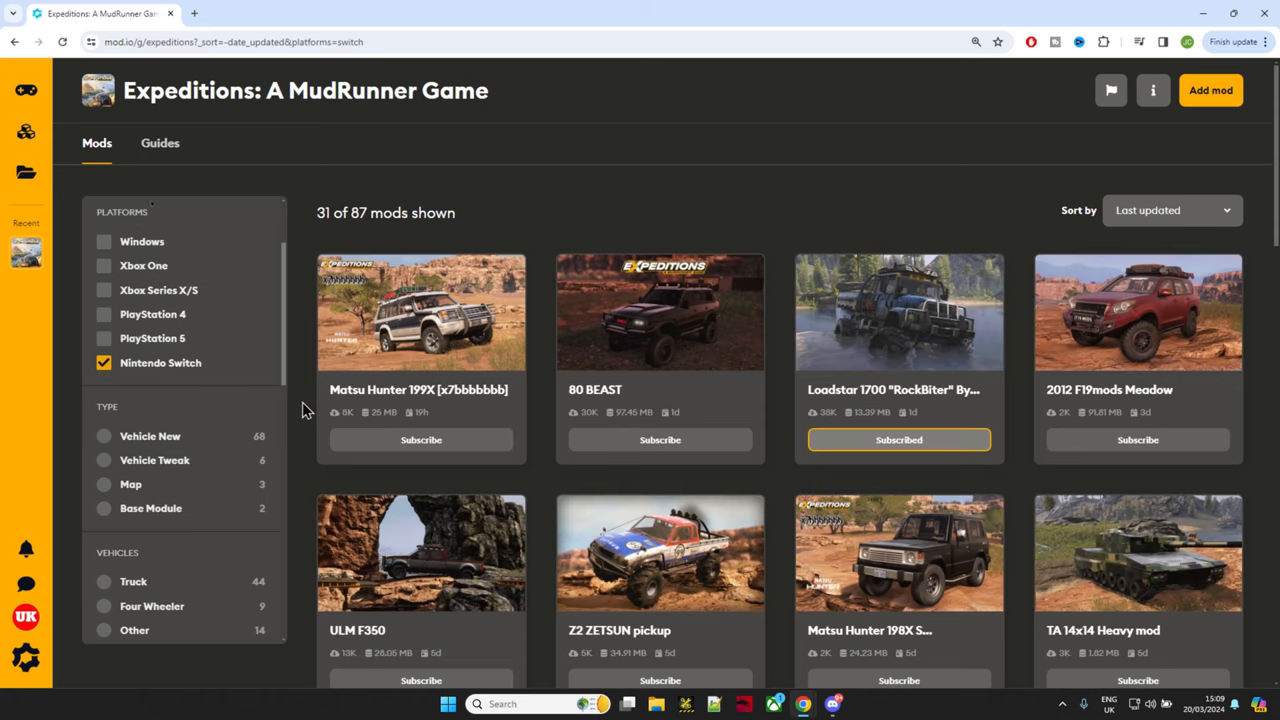
scroll(down, 3)
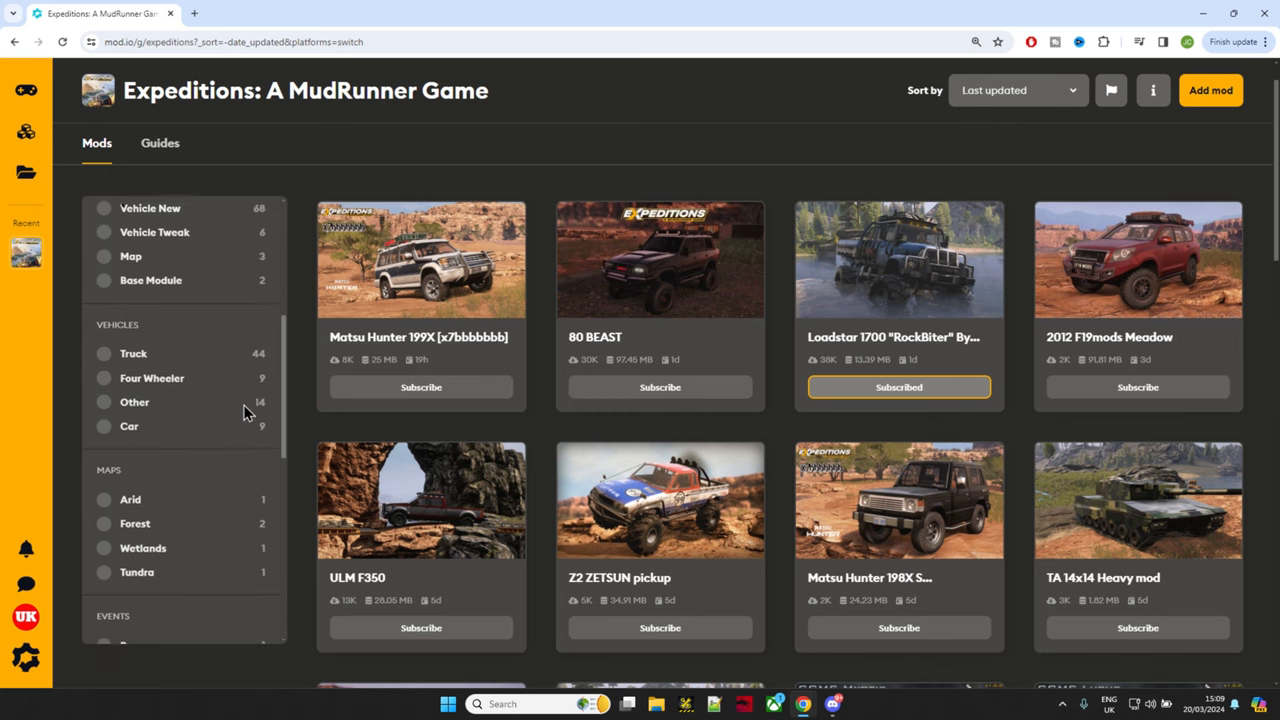
scroll(down, 3)
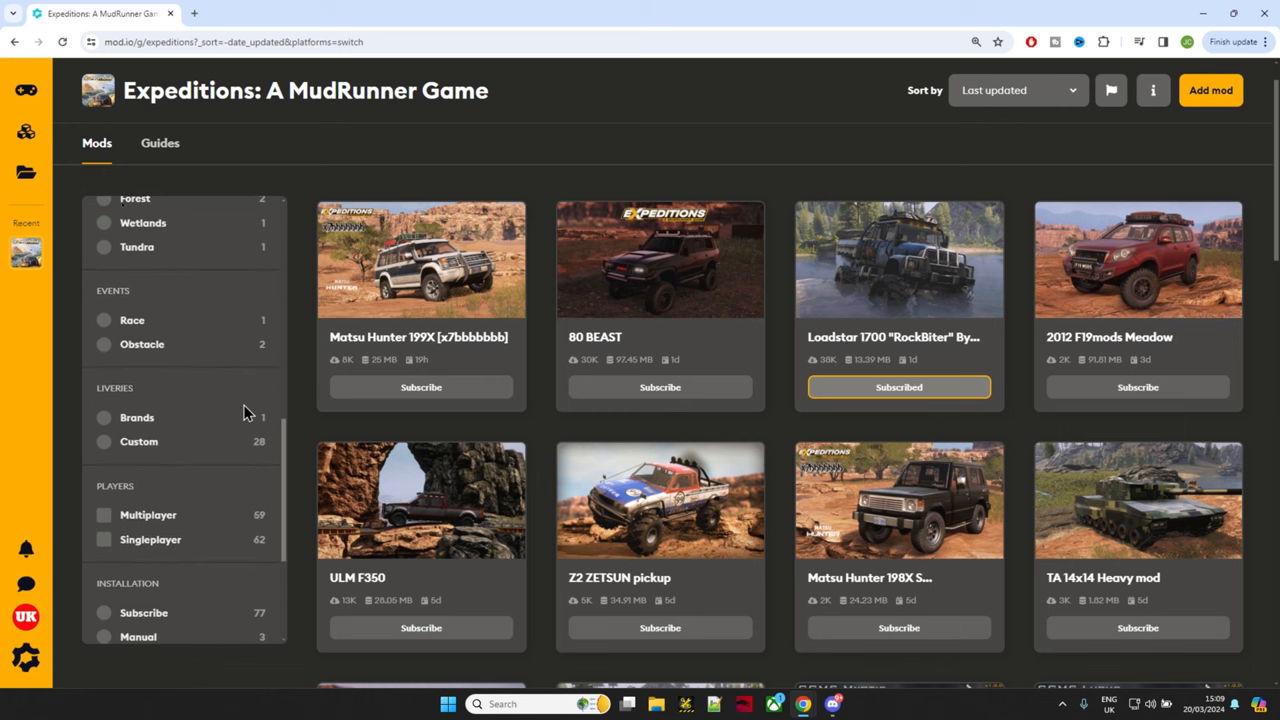
scroll(down, 3)
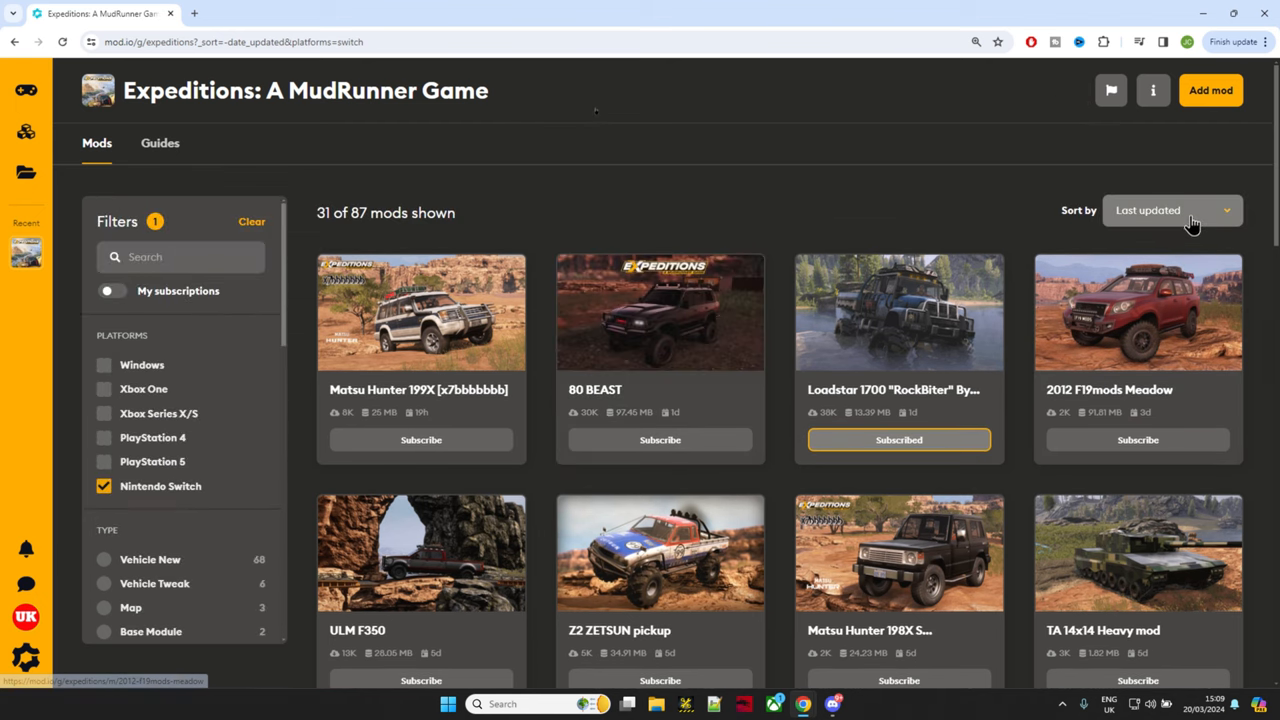
Sort the 31 Switch mods by Highest rated, then switch the order to Recently added.
click(1170, 210)
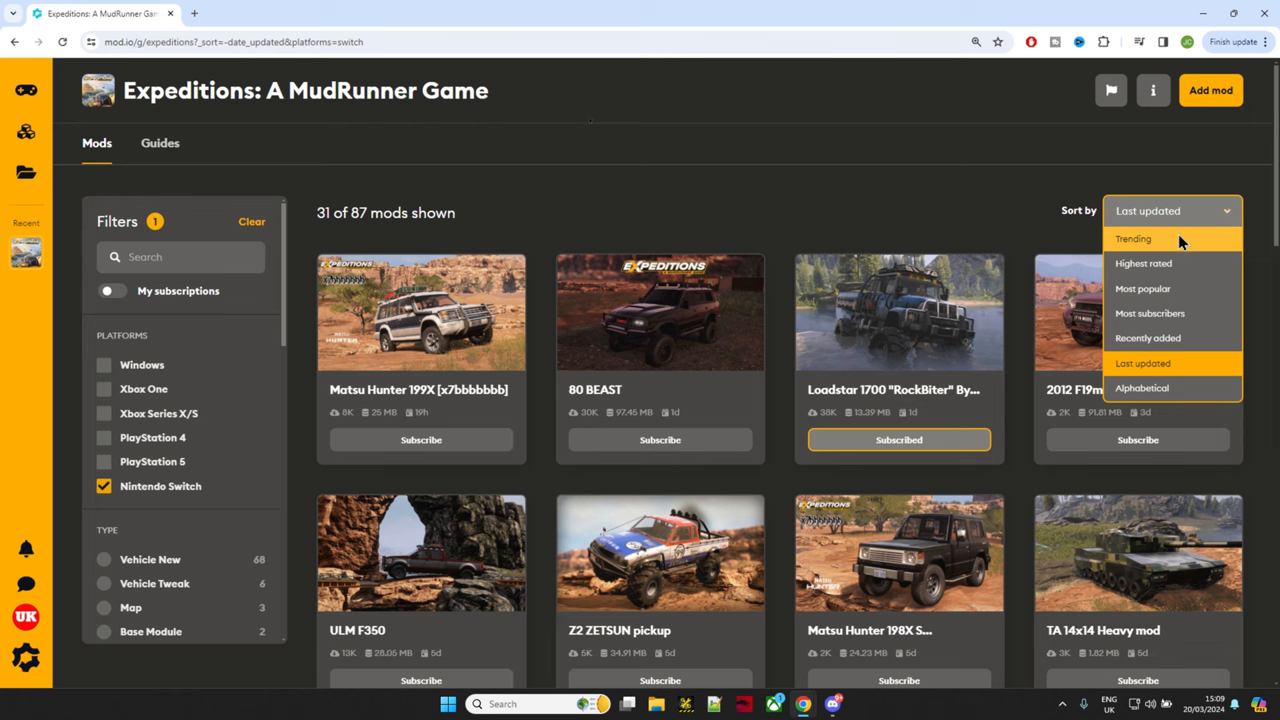
mouse_move(1143, 263)
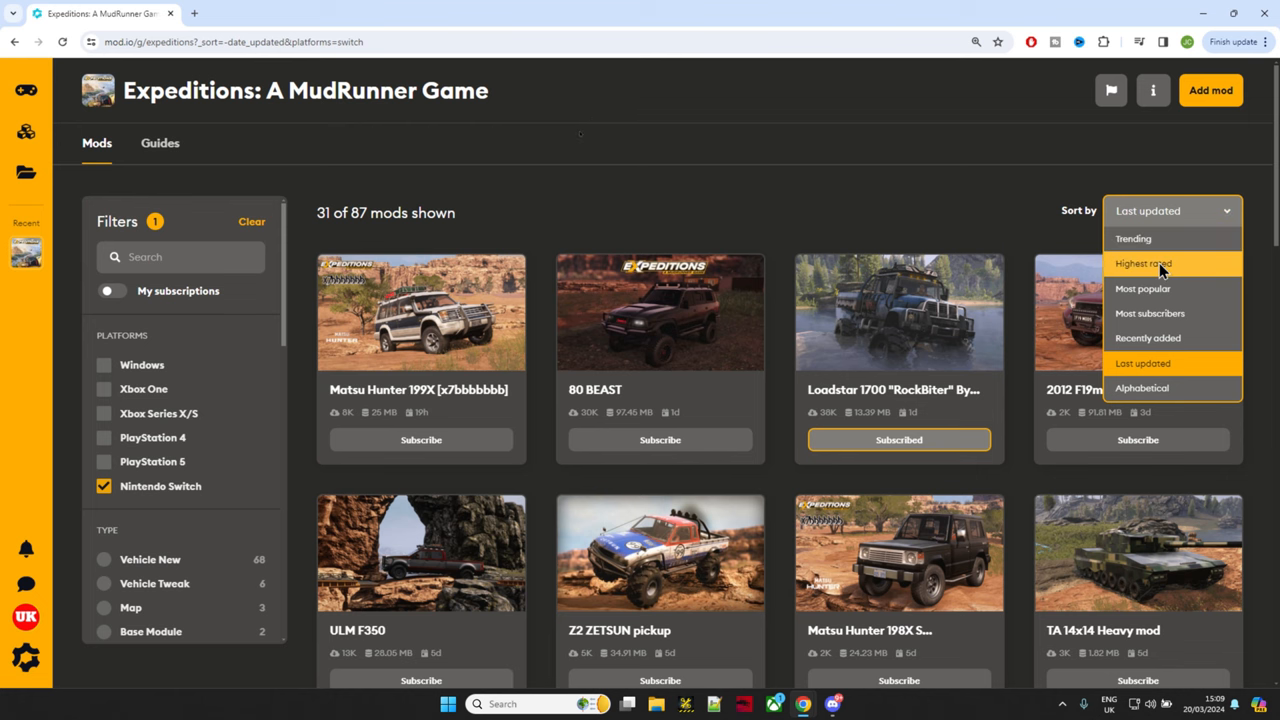
click(1143, 263)
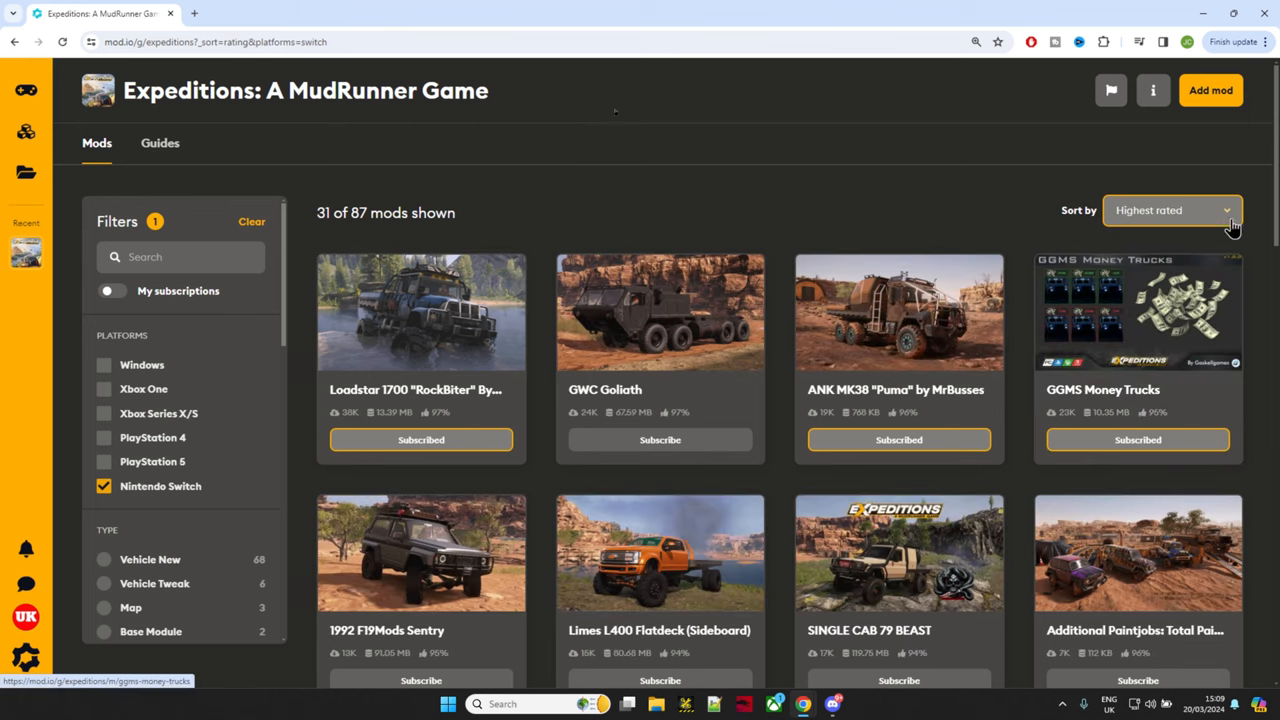
click(1170, 210)
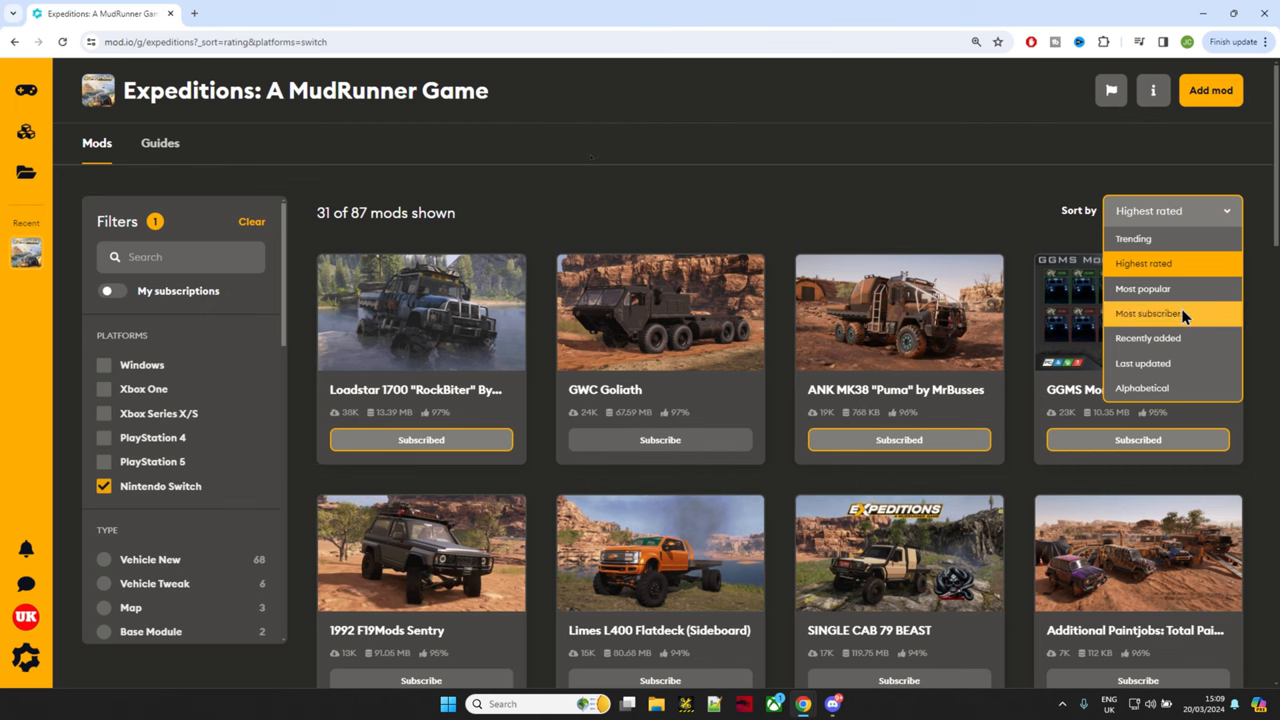
click(1148, 337)
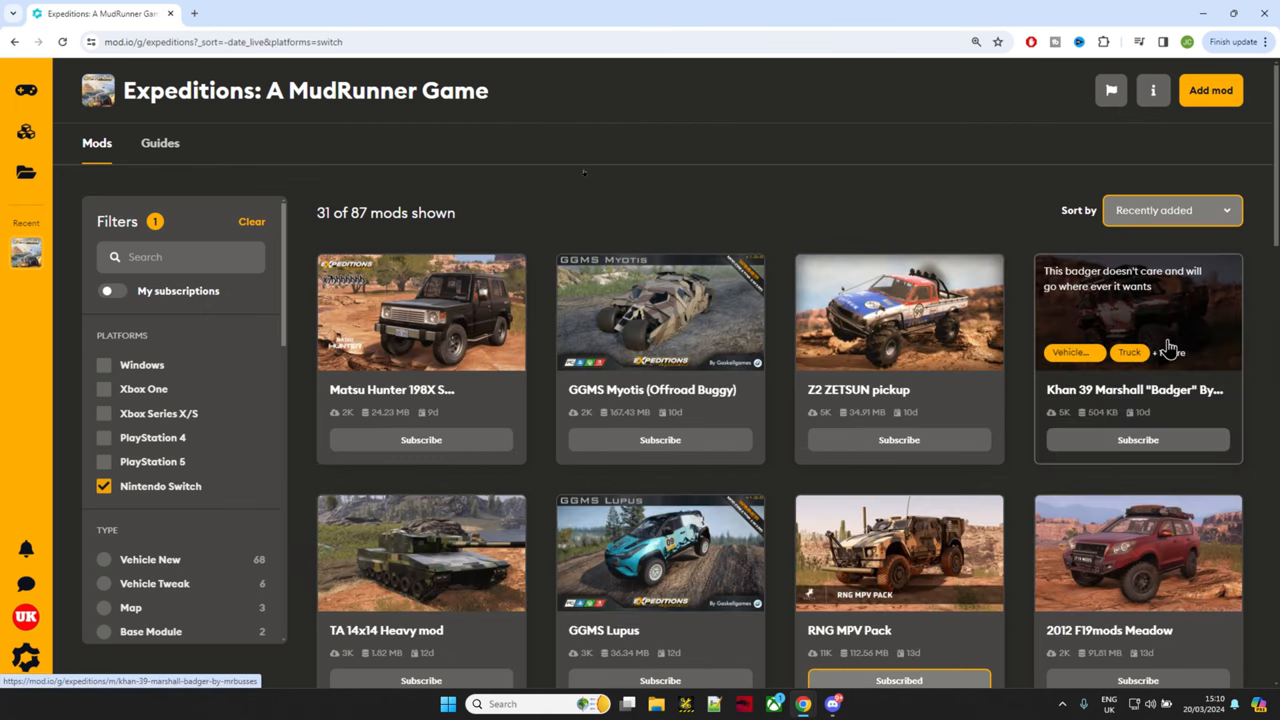
mouse_move(395, 240)
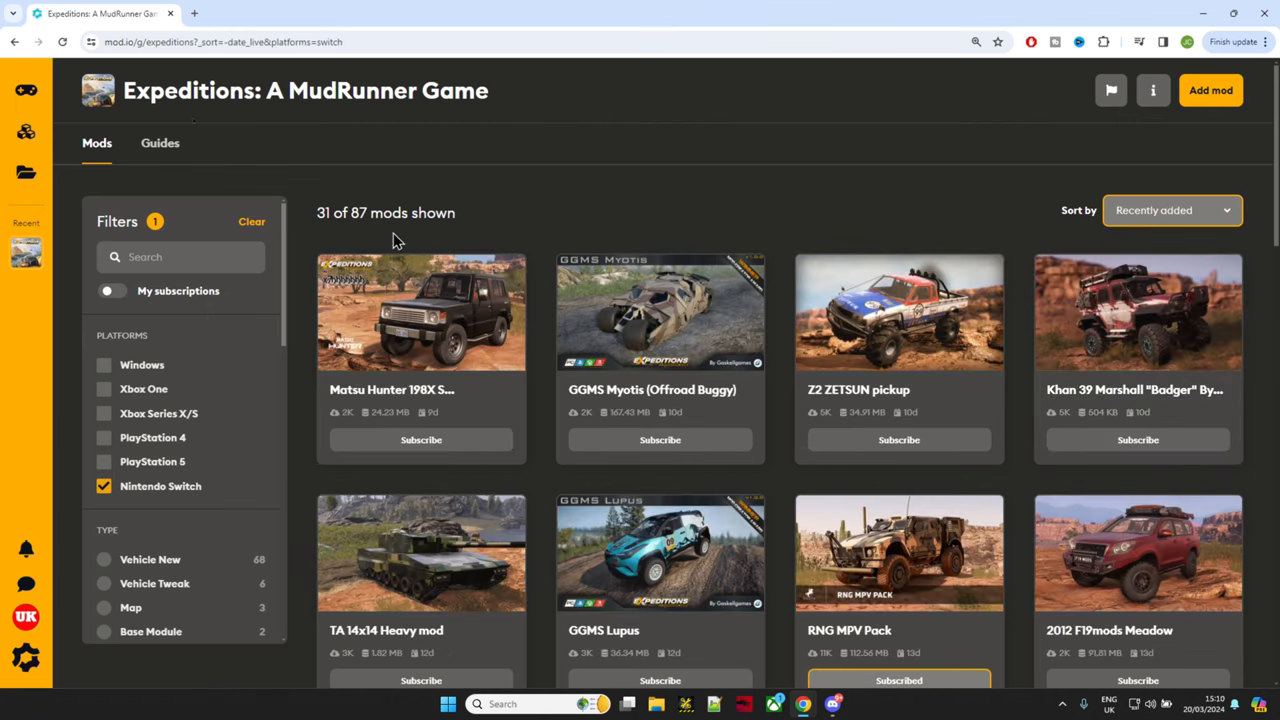
mouse_move(880, 315)
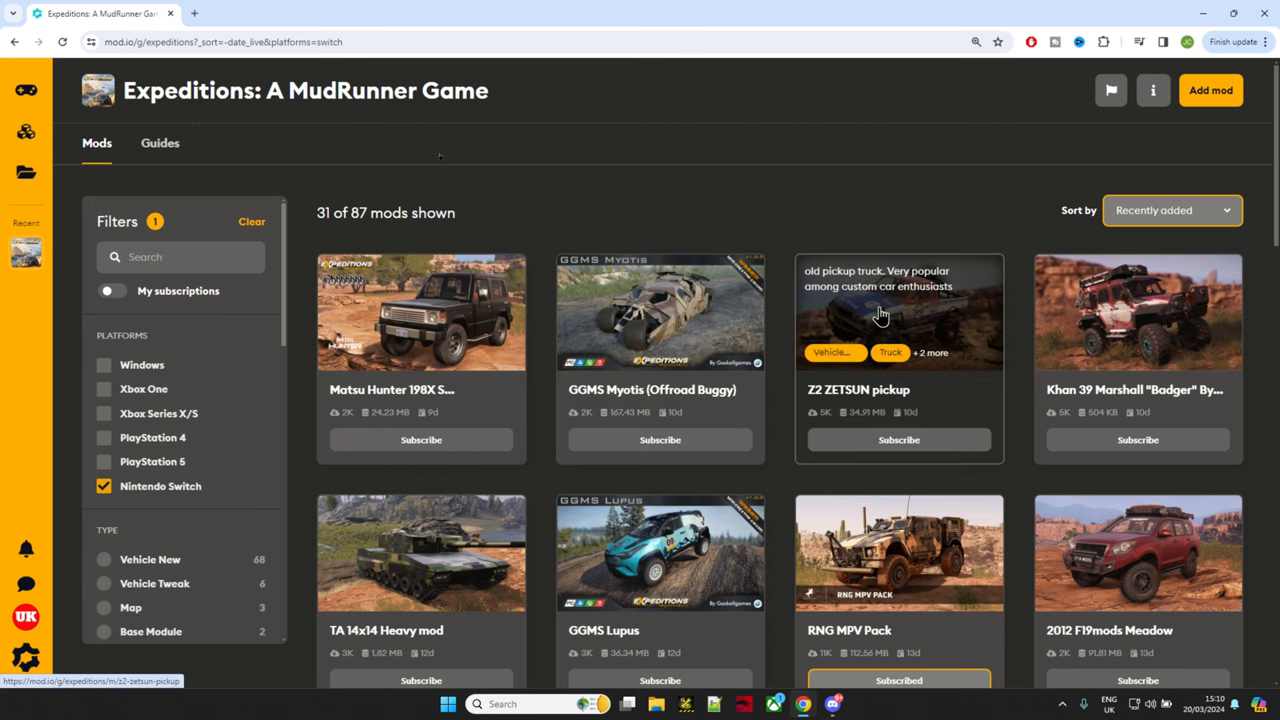
mouse_move(575, 192)
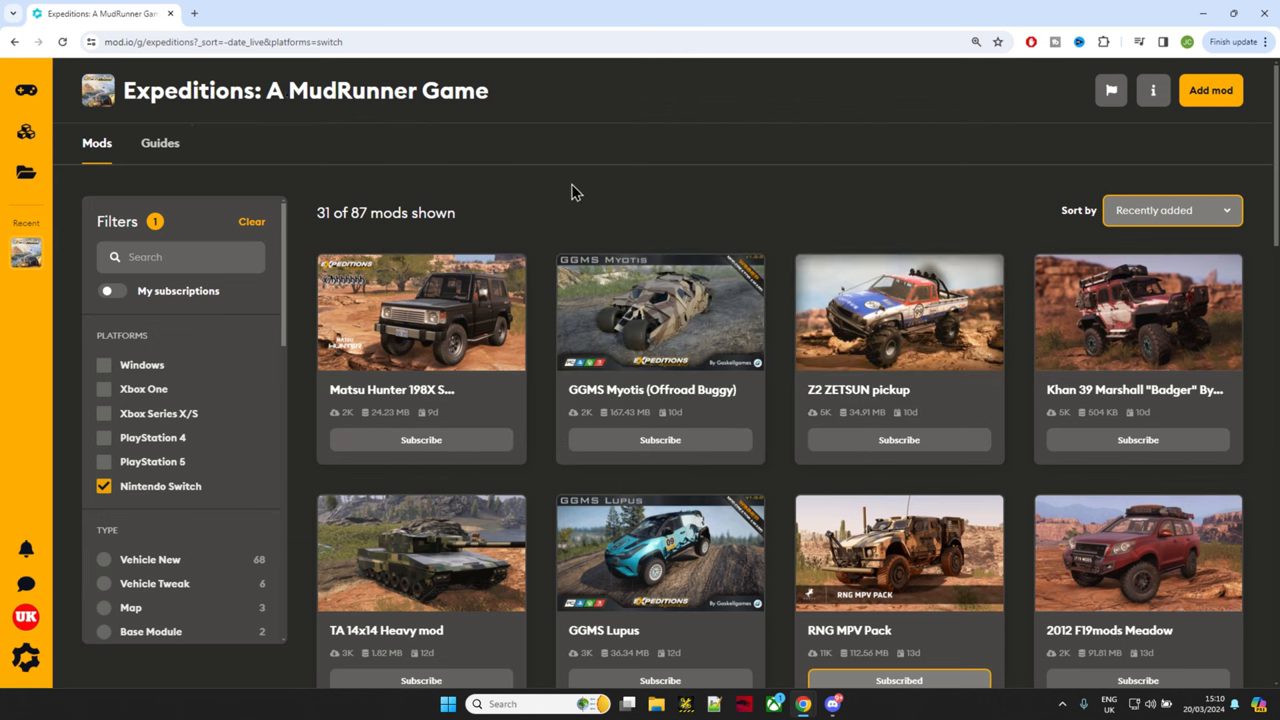
mouse_move(310, 230)
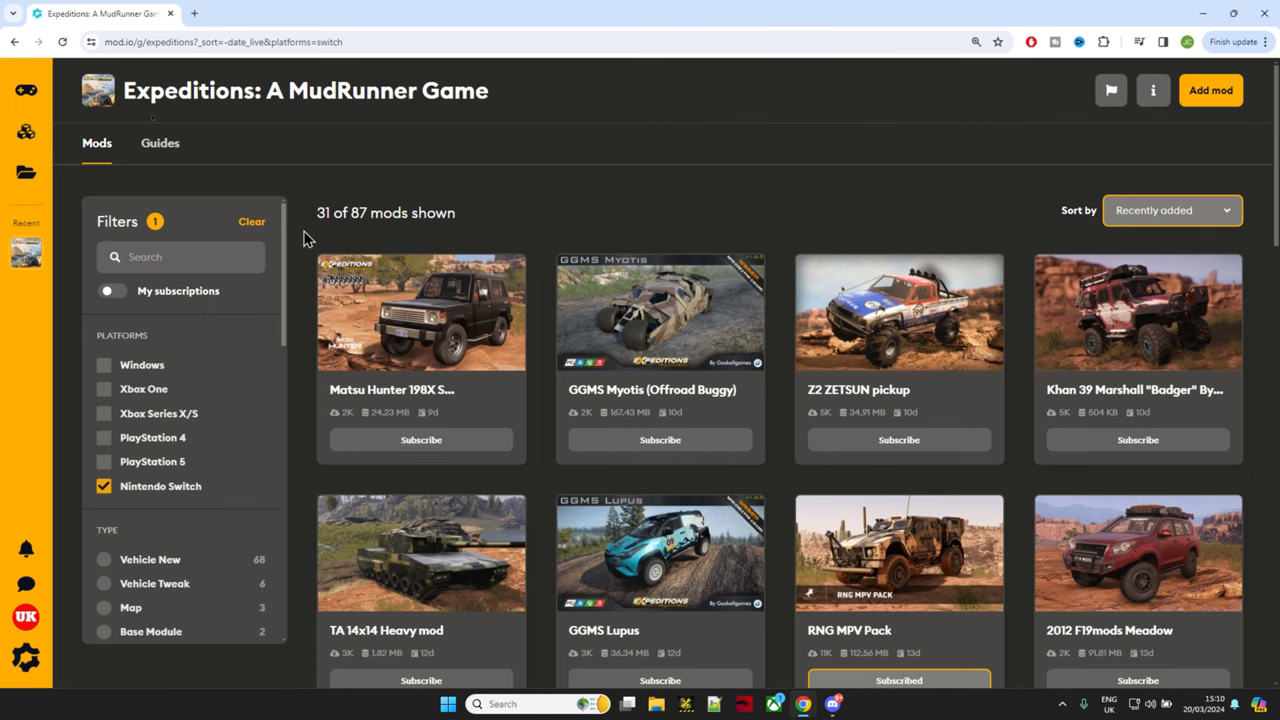
Turn on the My subscriptions filter, narrowing the Switch list to 4 mods.
scroll(down, 3)
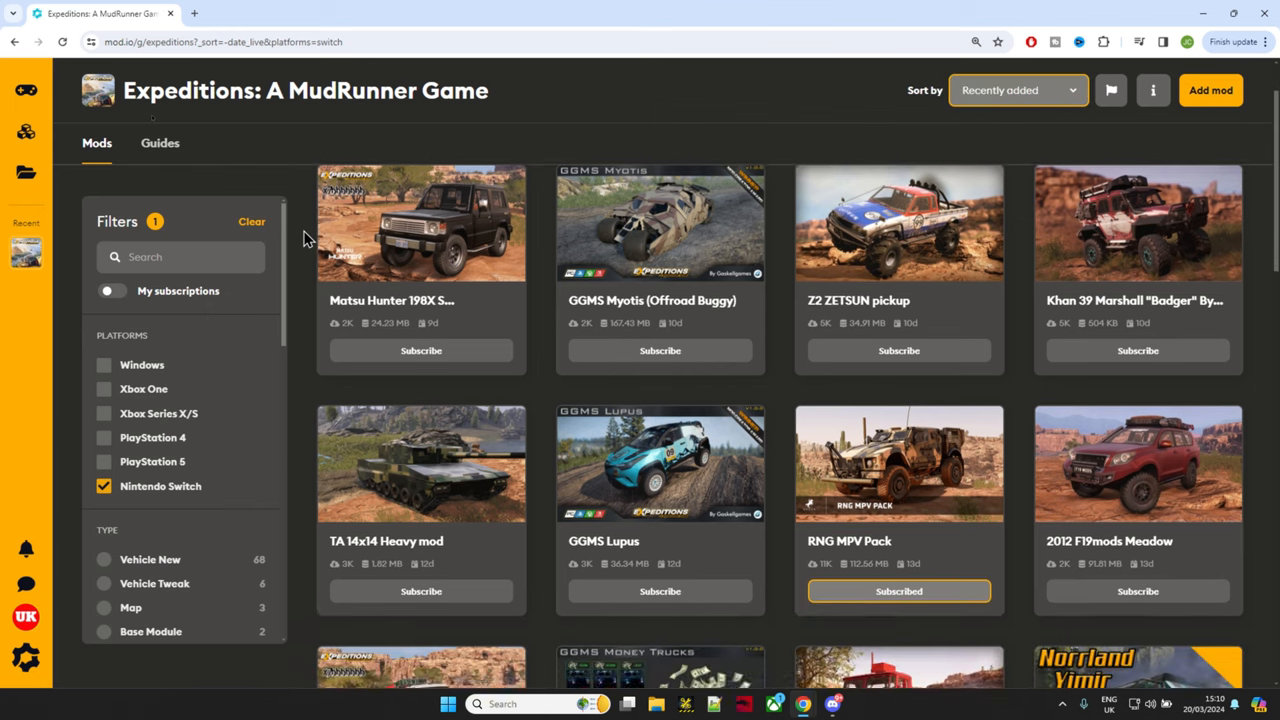
scroll(up, 3)
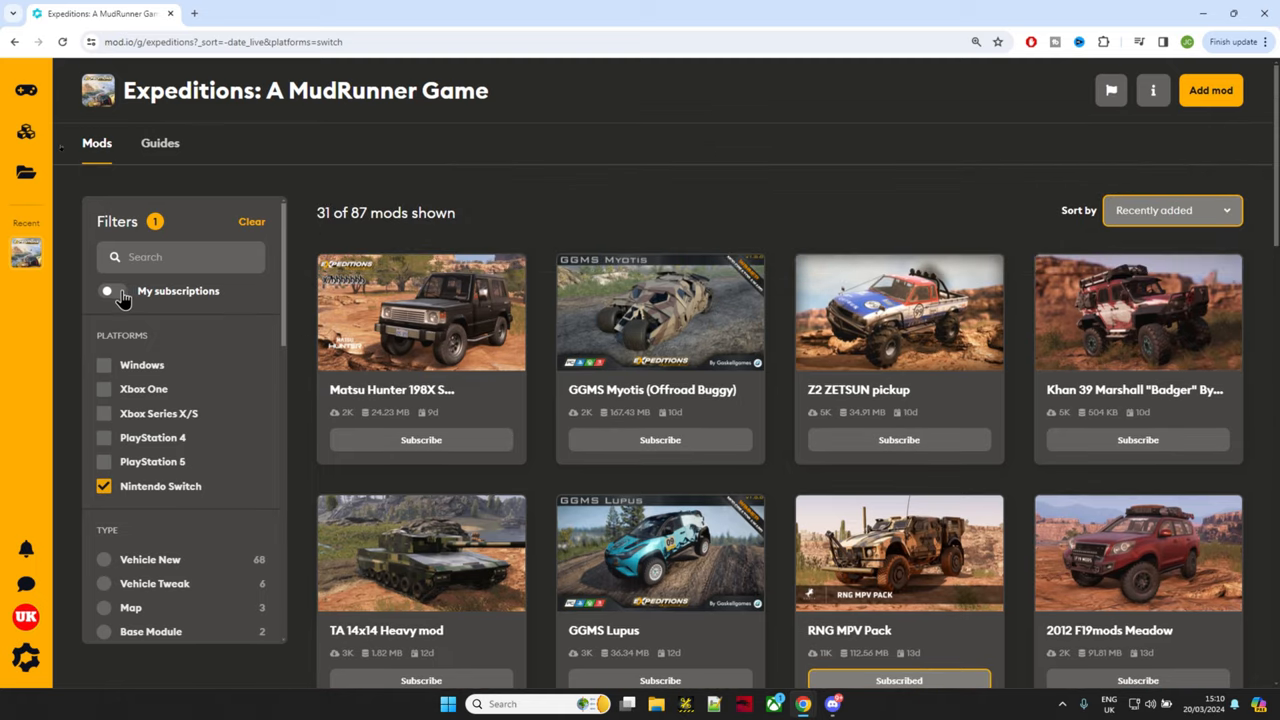
click(107, 289)
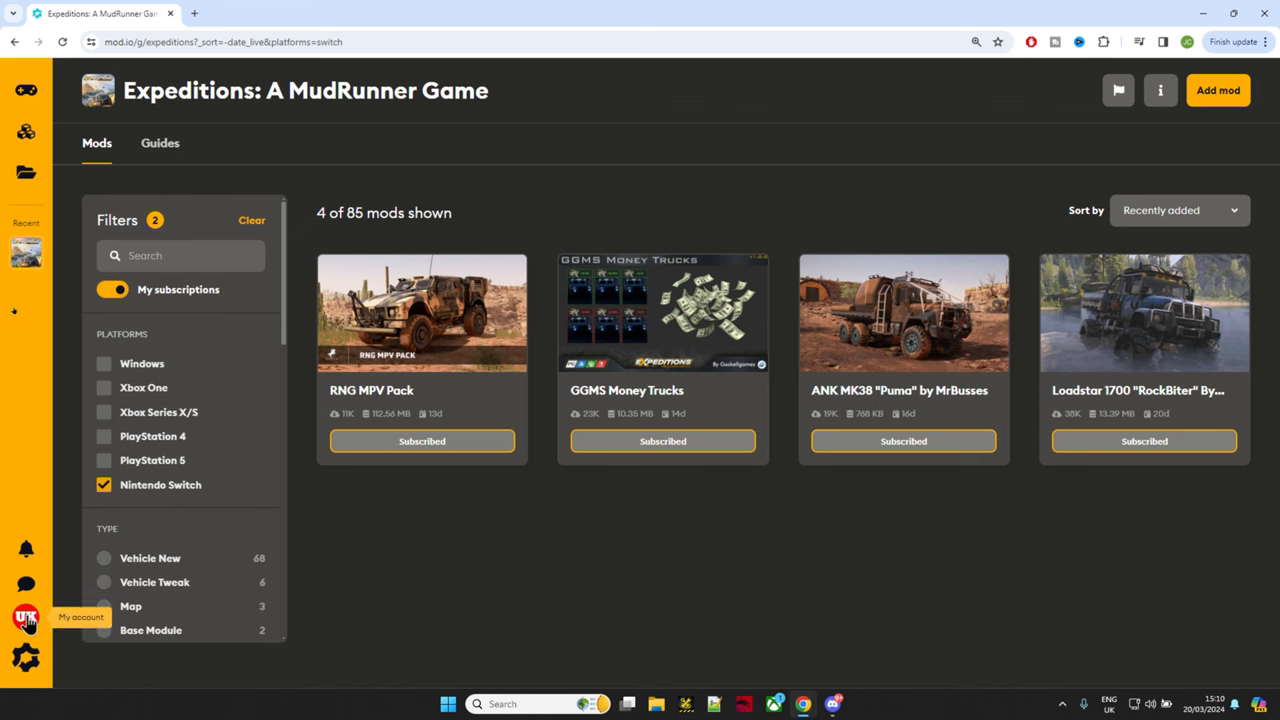
mouse_move(427, 407)
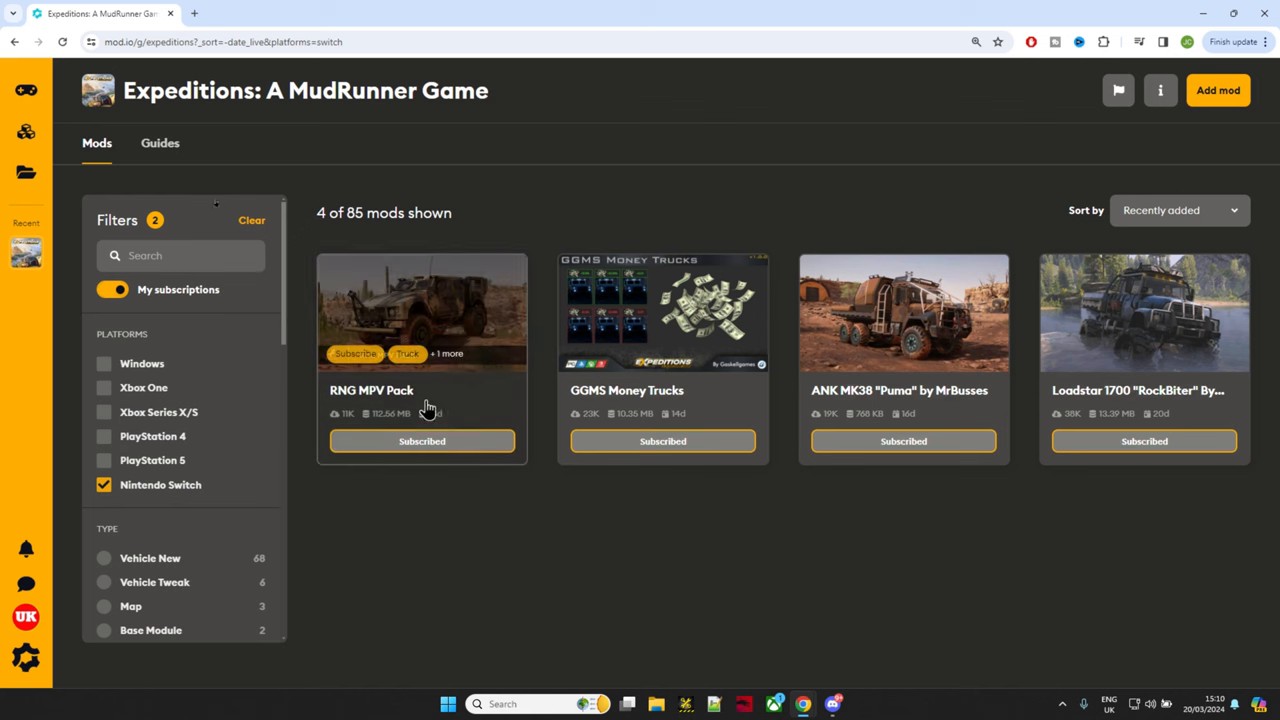
mouse_move(475, 590)
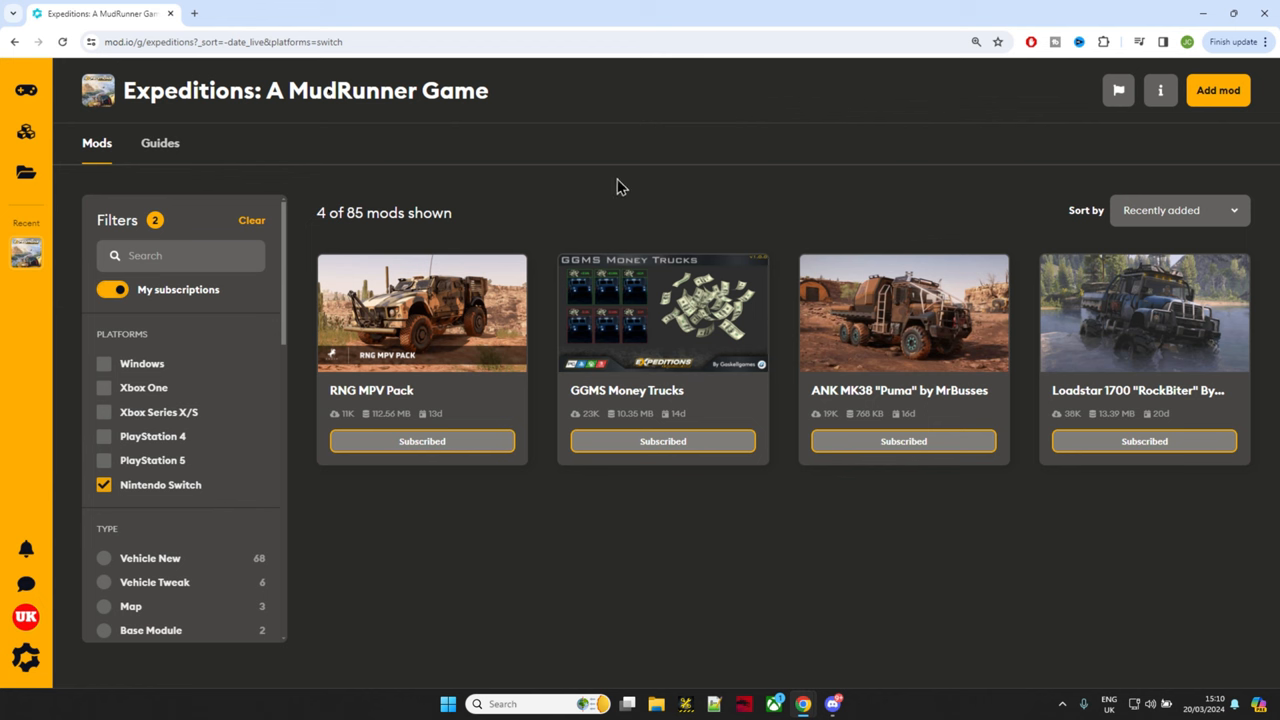
mouse_move(747, 167)
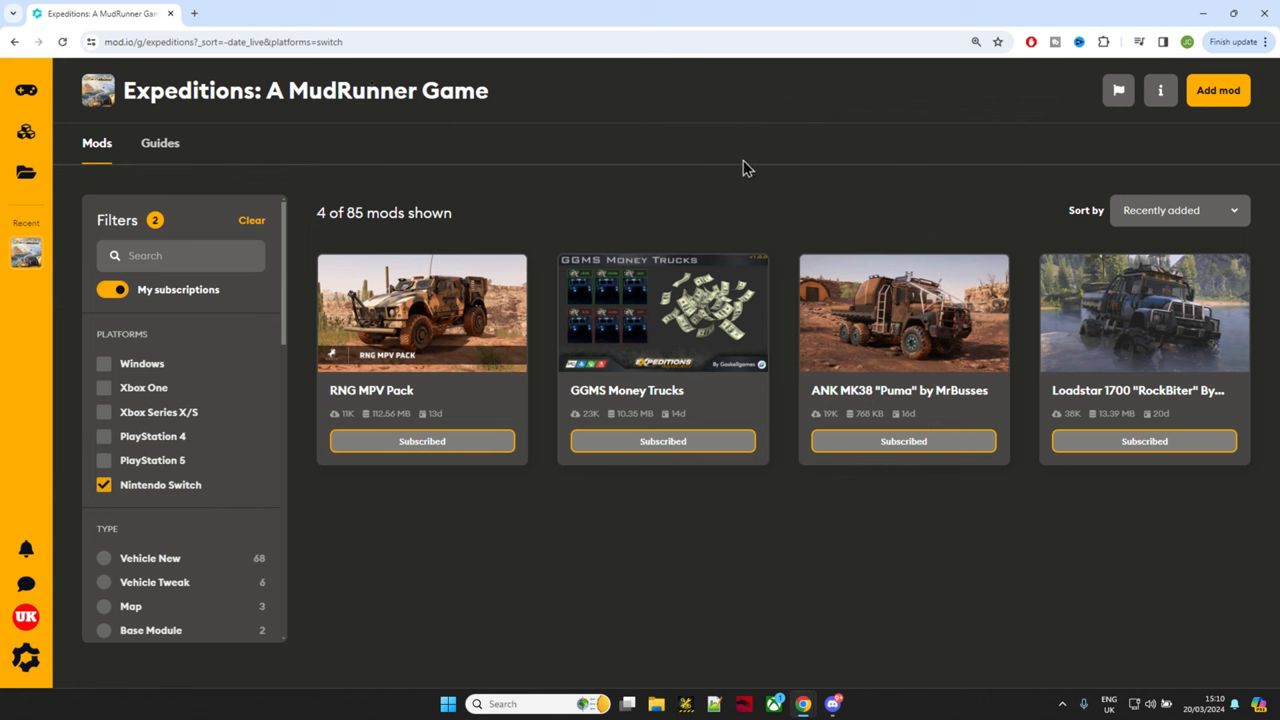